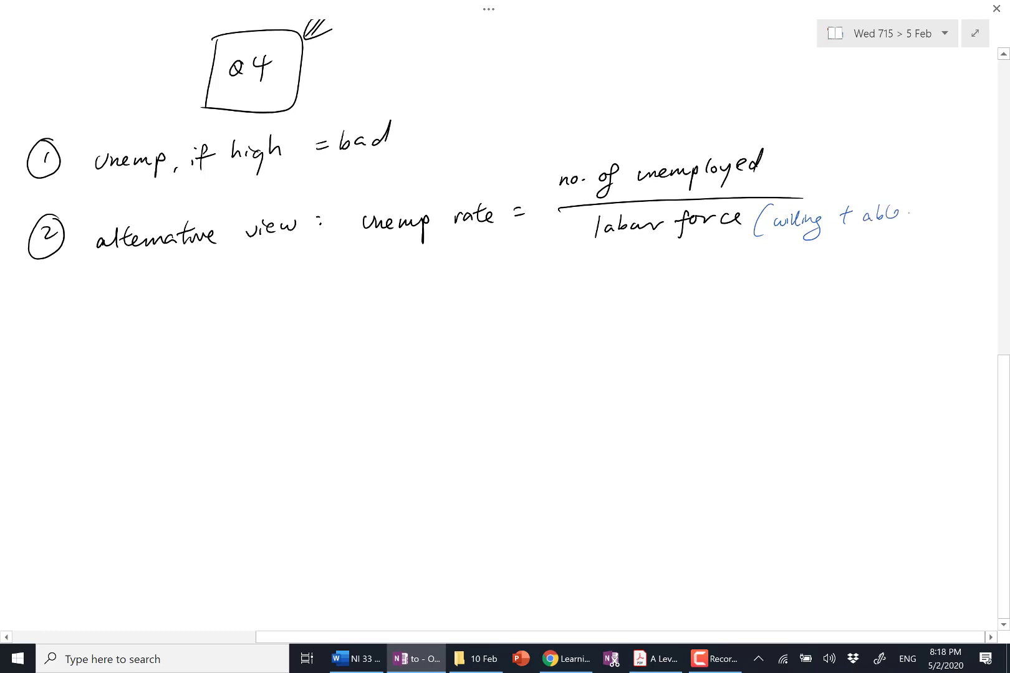
# Handwrite '(willing + able to work)' and '(willing + able, w/o job)' beside the rate fraction.
pyautogui.write('to work)')
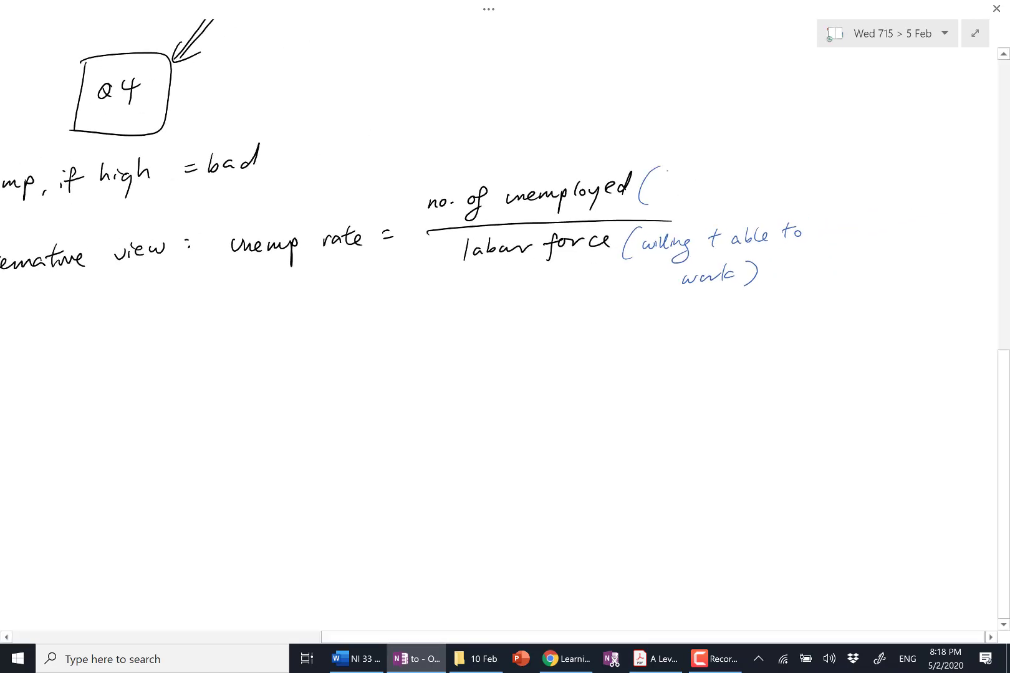
pyautogui.write('willing -')
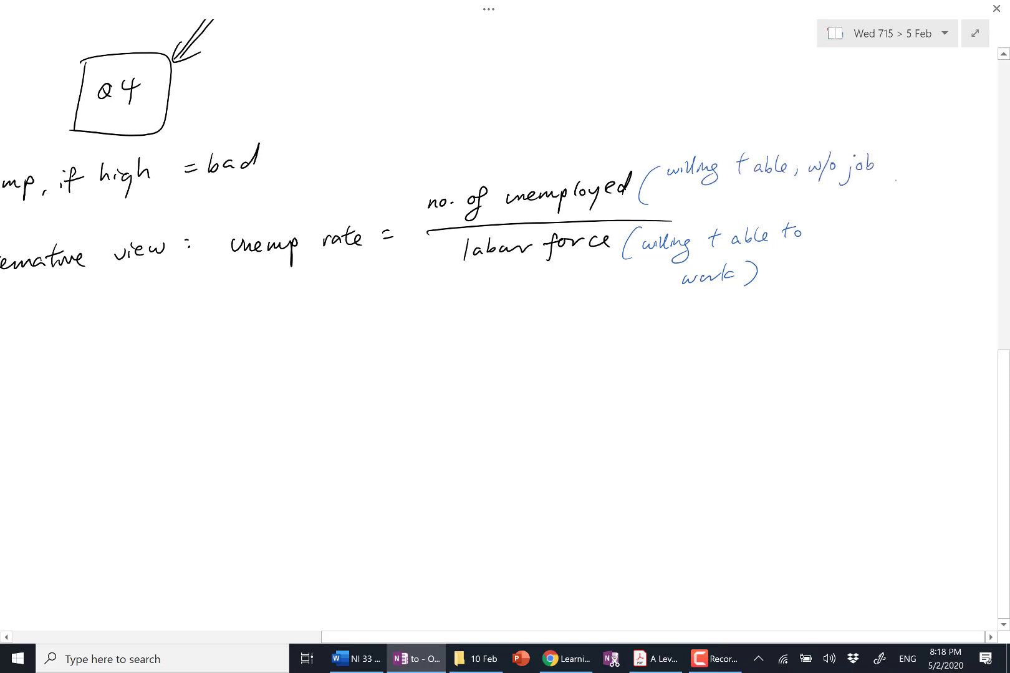
pyautogui.moveTo(882, 165); pyautogui.dragTo(889, 193)
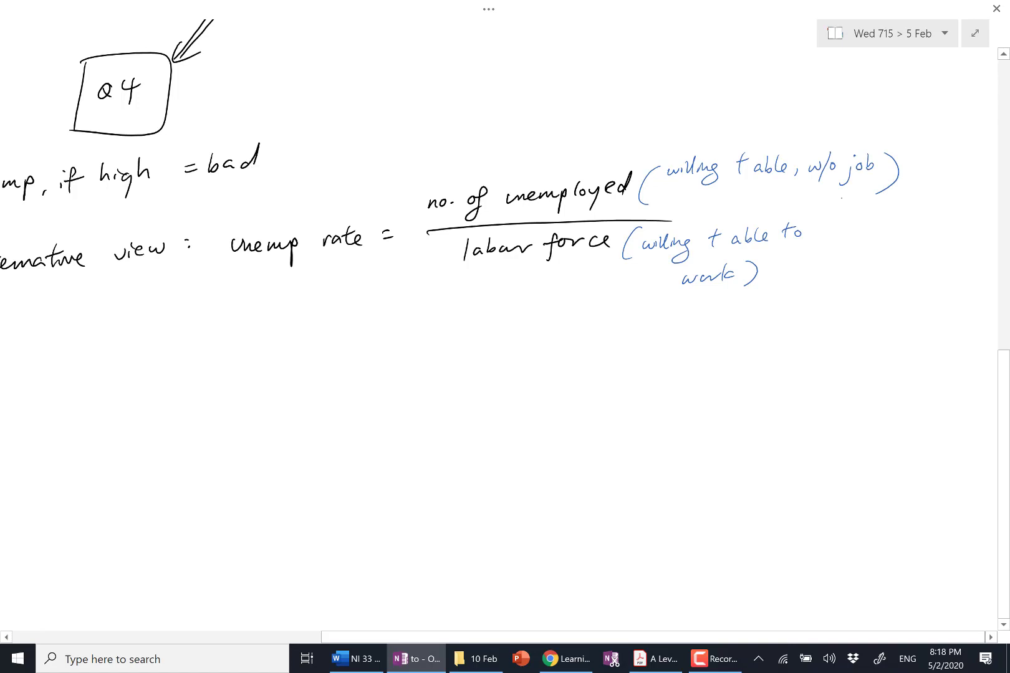
pyautogui.scroll(-3)
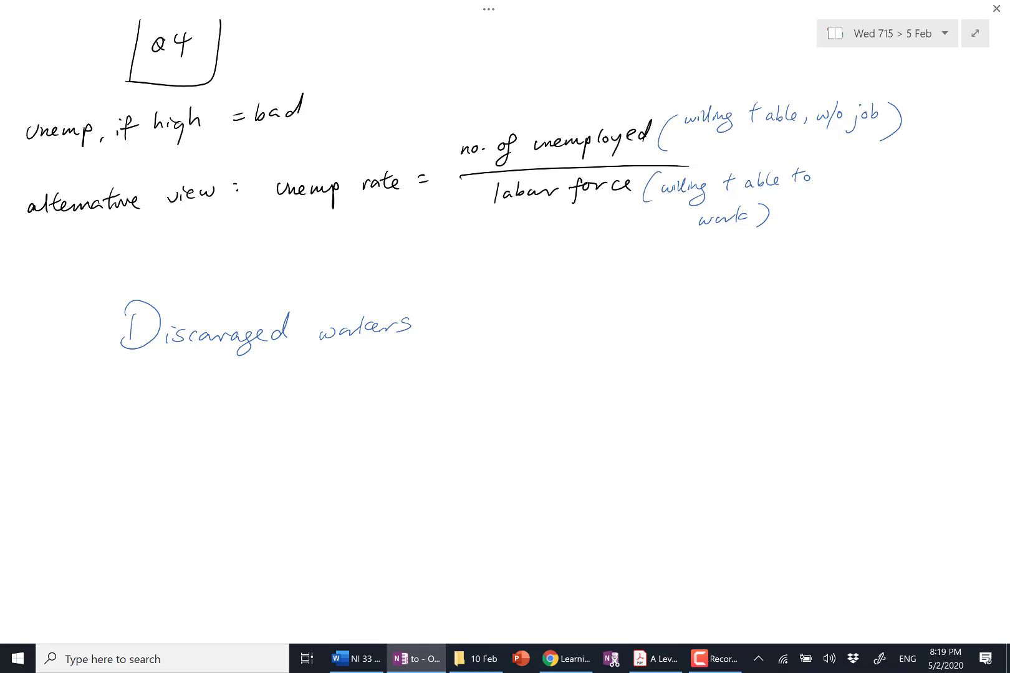
# Add a brace with 'not seeking work' and an arrow noting 'if econ. prospects improve'.
pyautogui.moveTo(103, 384); pyautogui.dragTo(181, 380)
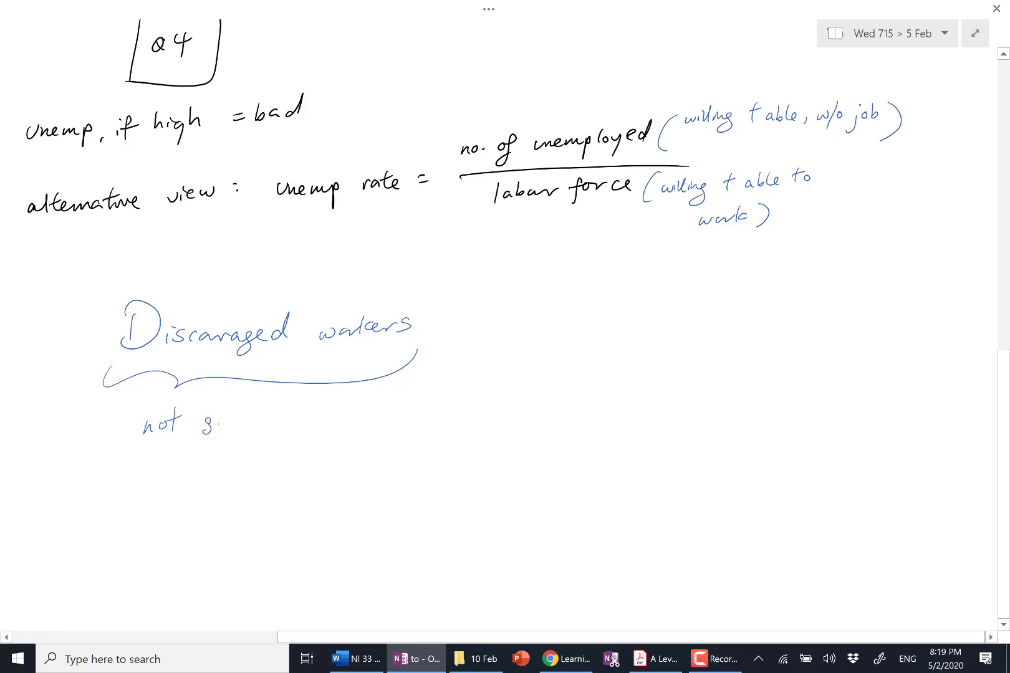
pyautogui.write('seeking work')
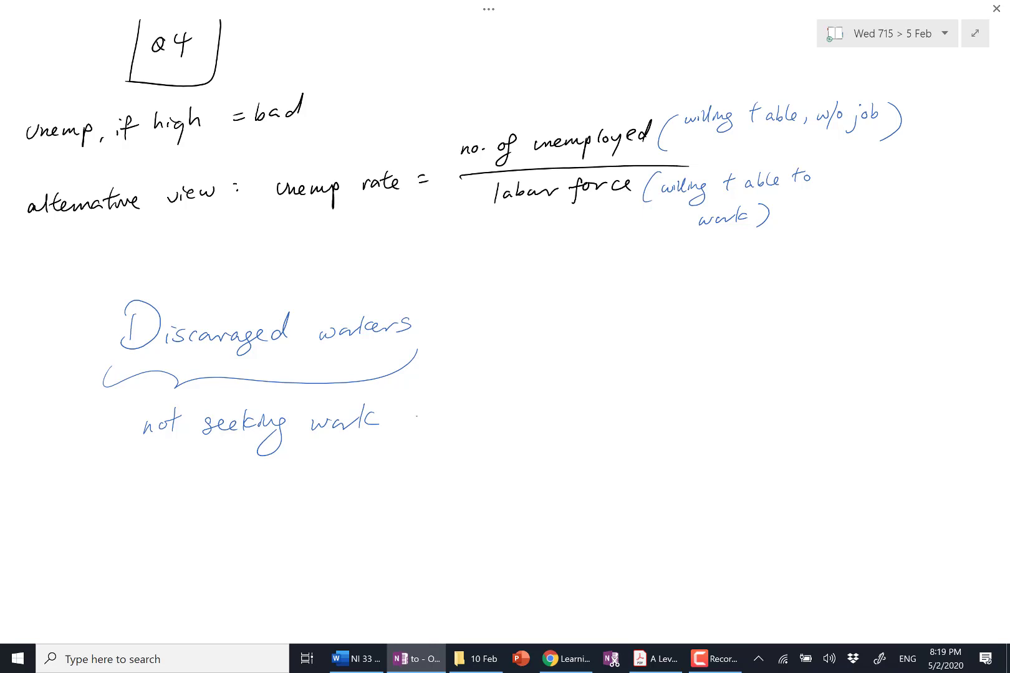
pyautogui.moveTo(467, 361); pyautogui.dragTo(506, 345)
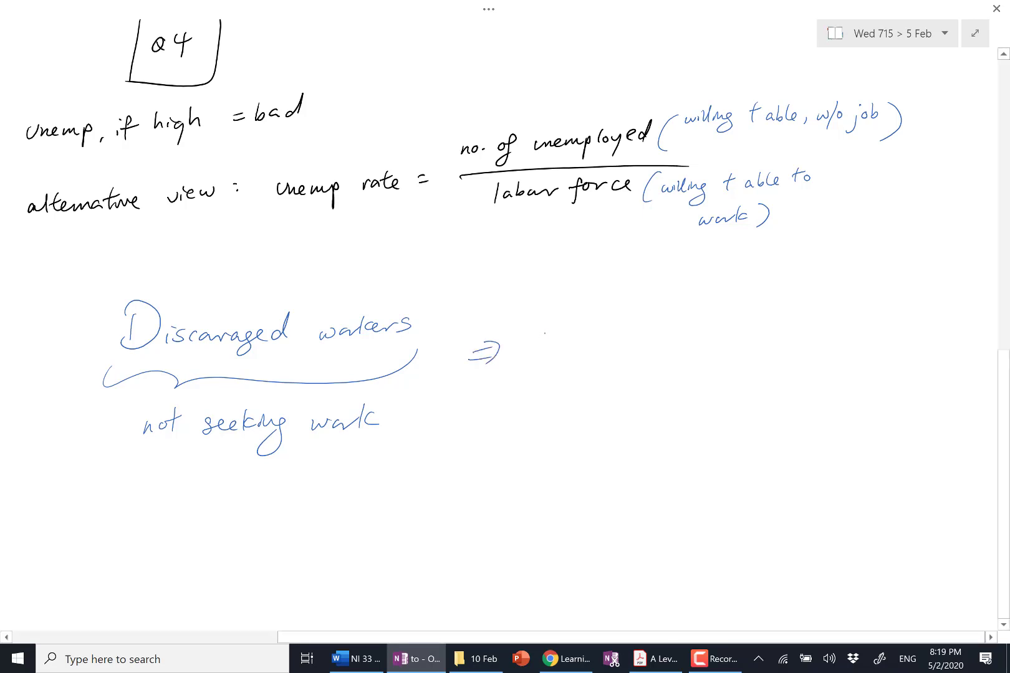
pyautogui.write('if econ.')
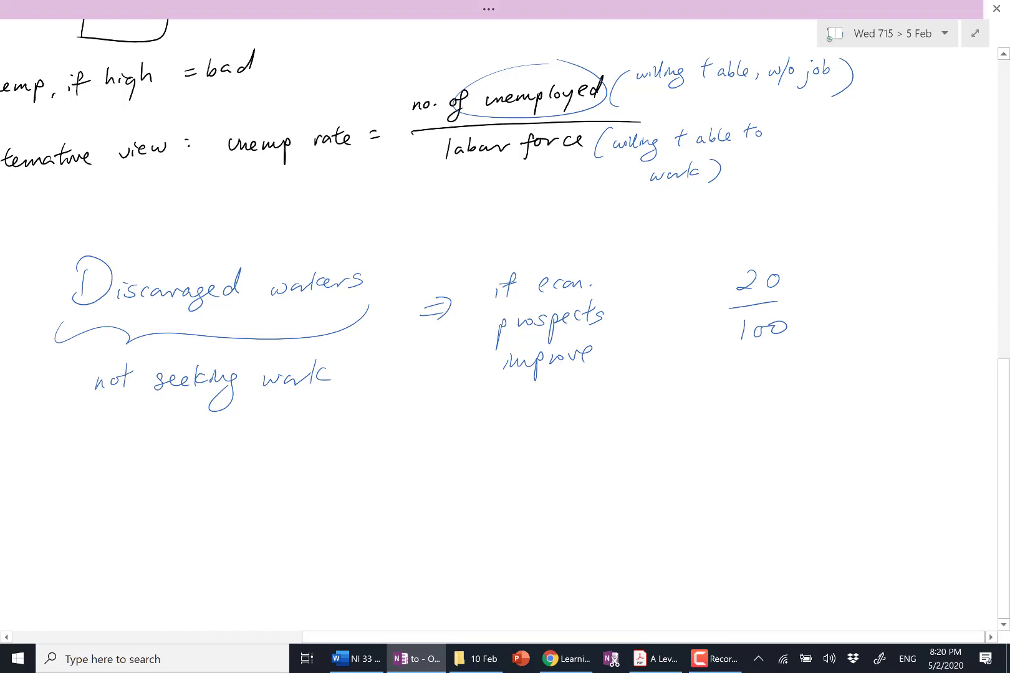
# Draw red +5 arrows and underline the unemployed and labour-force terms of 20/100.
pyautogui.moveTo(795, 261); pyautogui.dragTo(830, 229)
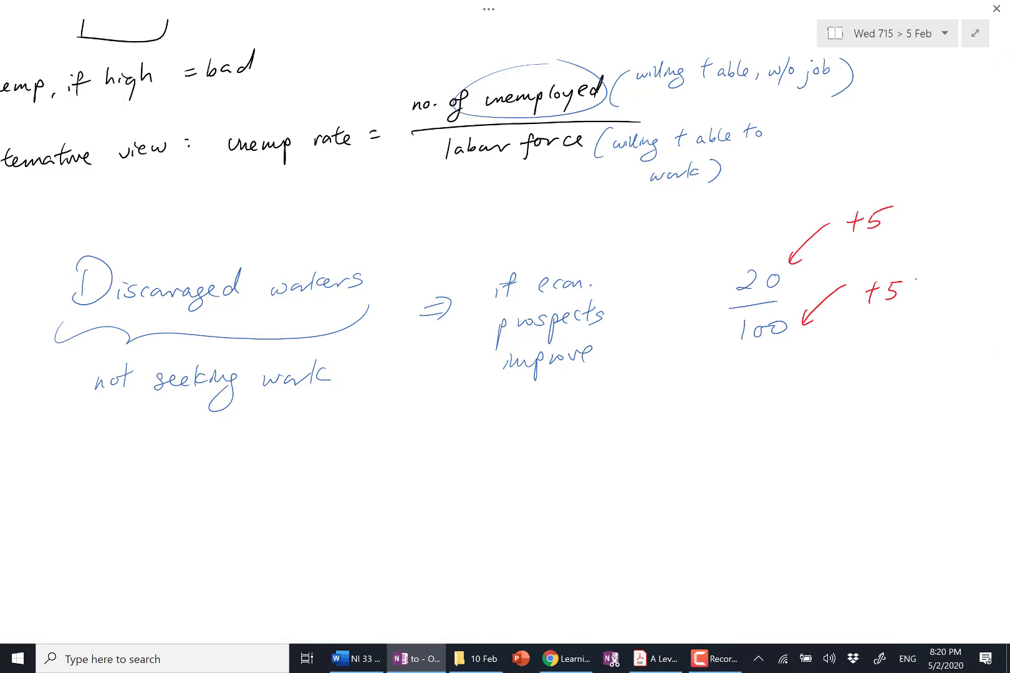
pyautogui.moveTo(425, 120); pyautogui.dragTo(528, 120)
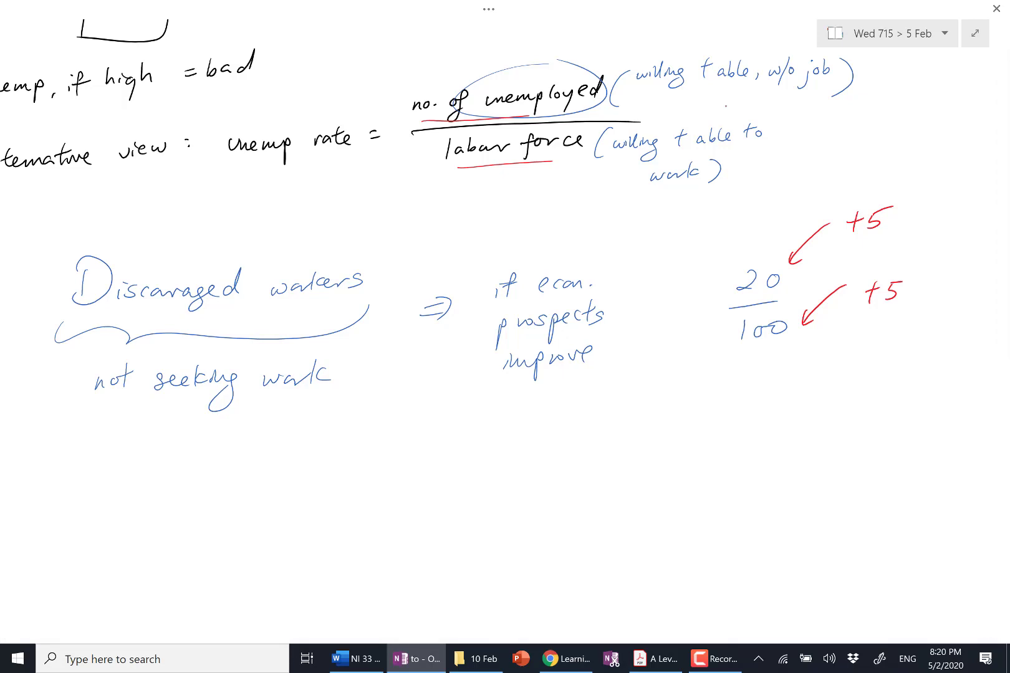
pyautogui.hscroll(3)
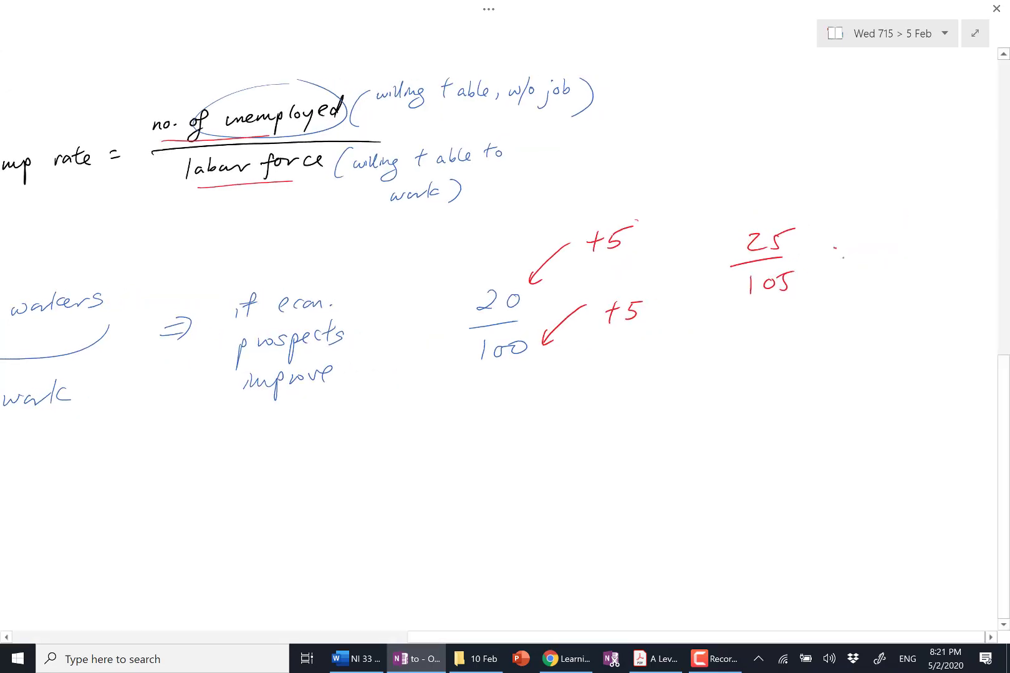
# Write '> 20%' after 25/105 in red.
pyautogui.write('> 20%')
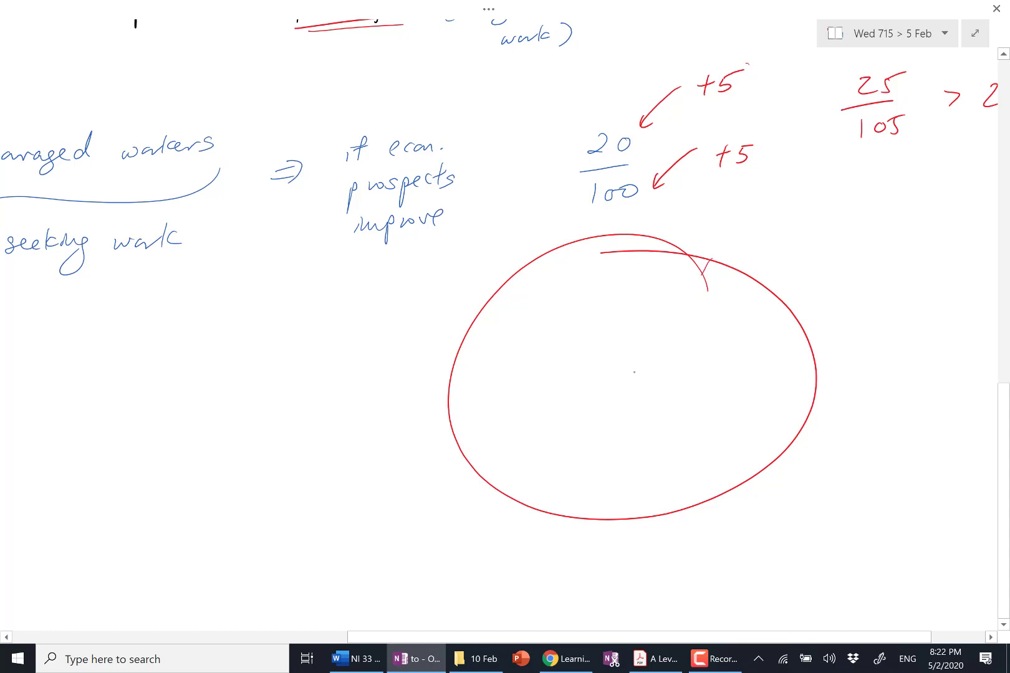
# Cut a wedge from the red pie and label it 'unemployed', the rest 'employed'.
pyautogui.moveTo(702, 271); pyautogui.dragTo(618, 399)
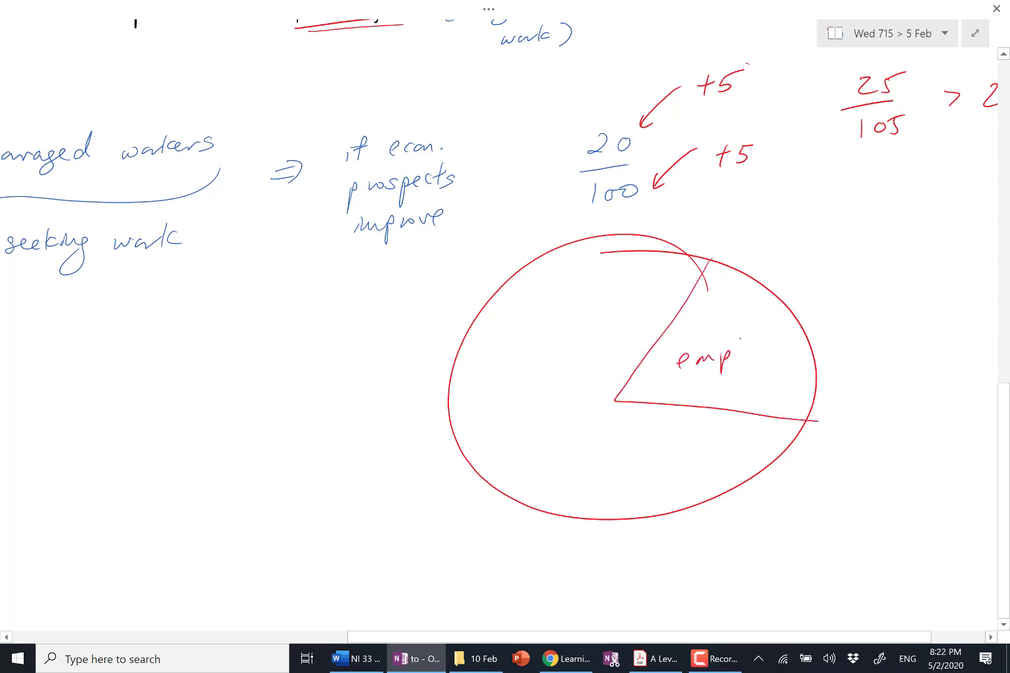
pyautogui.write('u.employed')
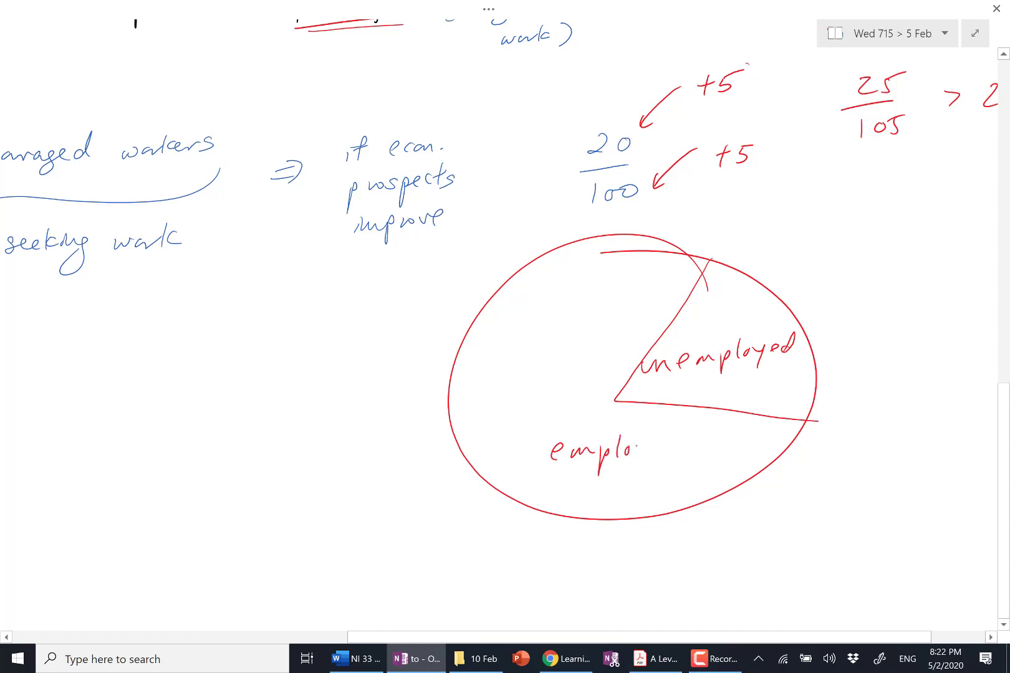
pyautogui.write('yed')
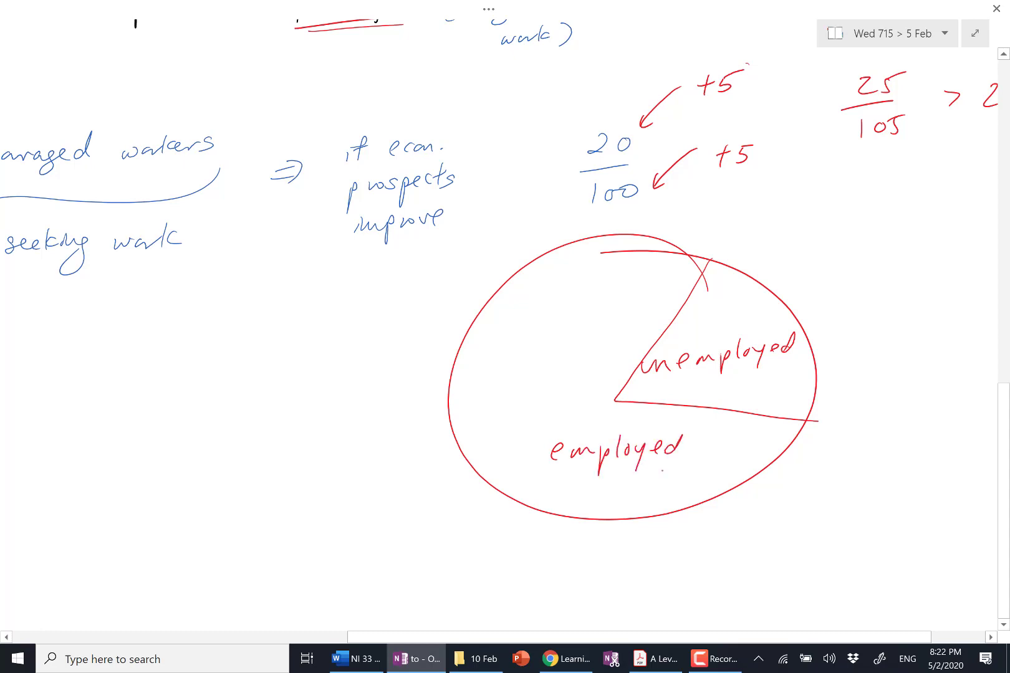